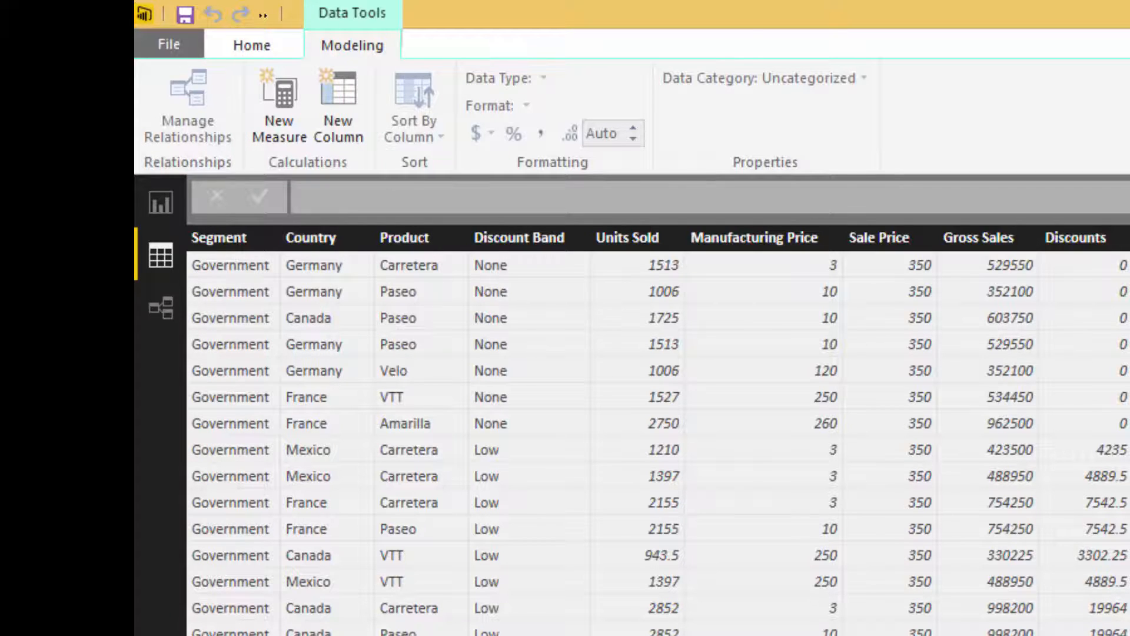
Step: Review the financials table's Product column in the Fields pane, then switch to the report page with charts
click(413, 108)
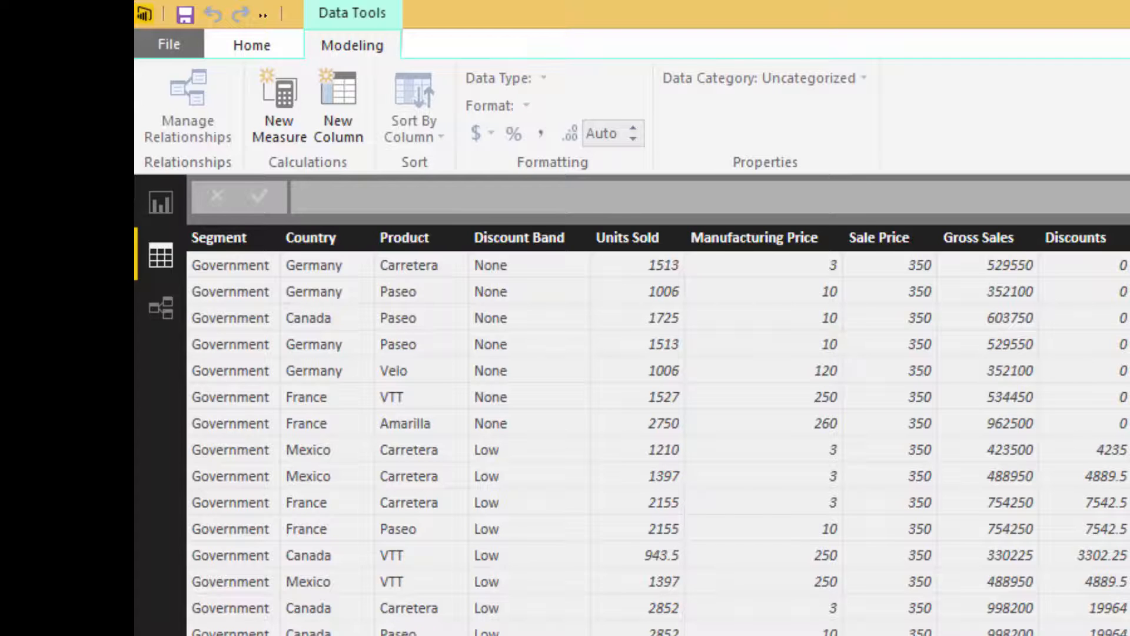
click(404, 236)
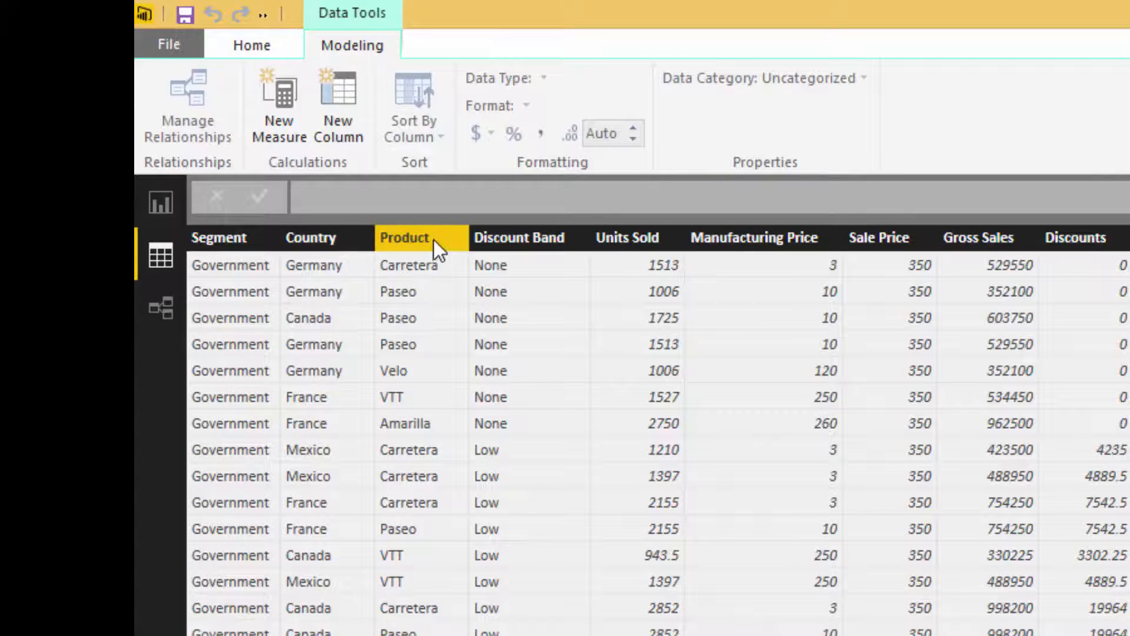
click(404, 236)
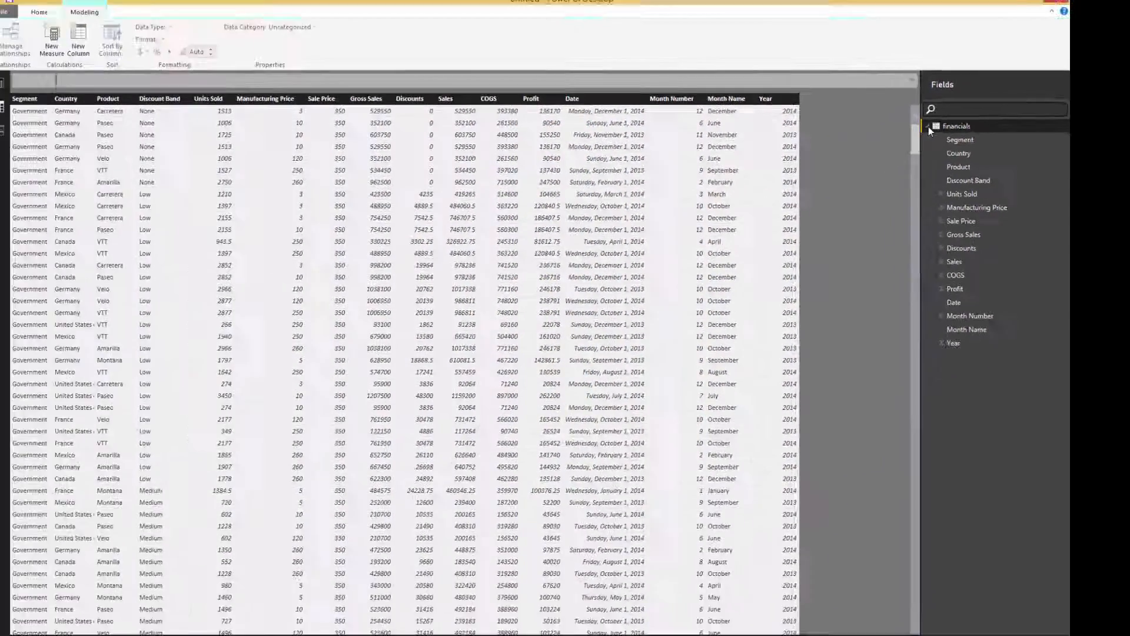
click(68, 85)
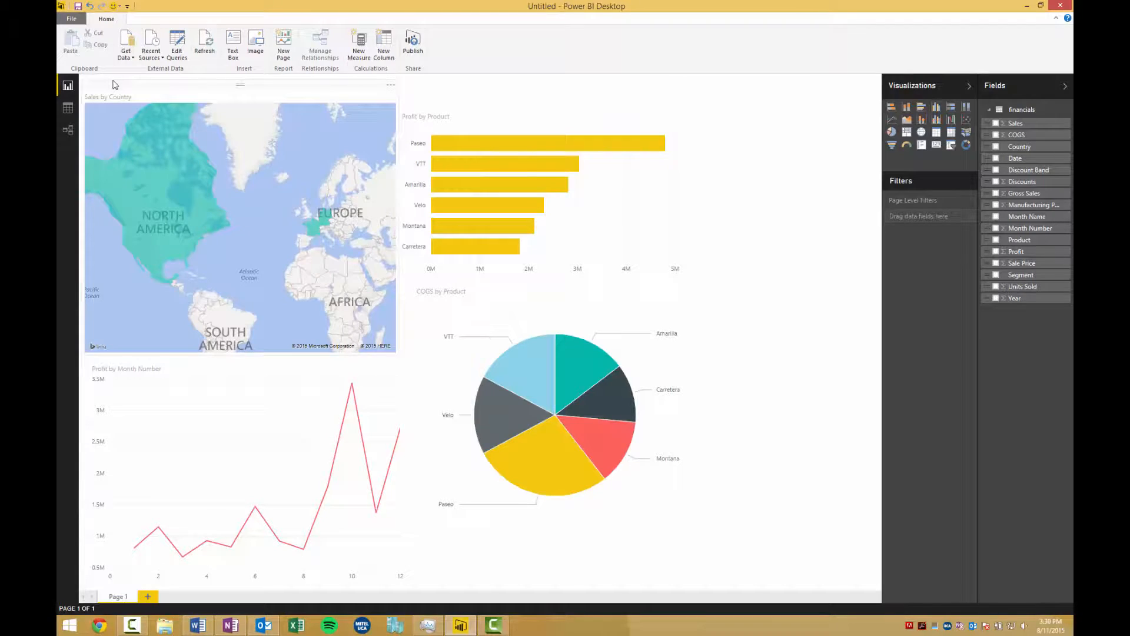